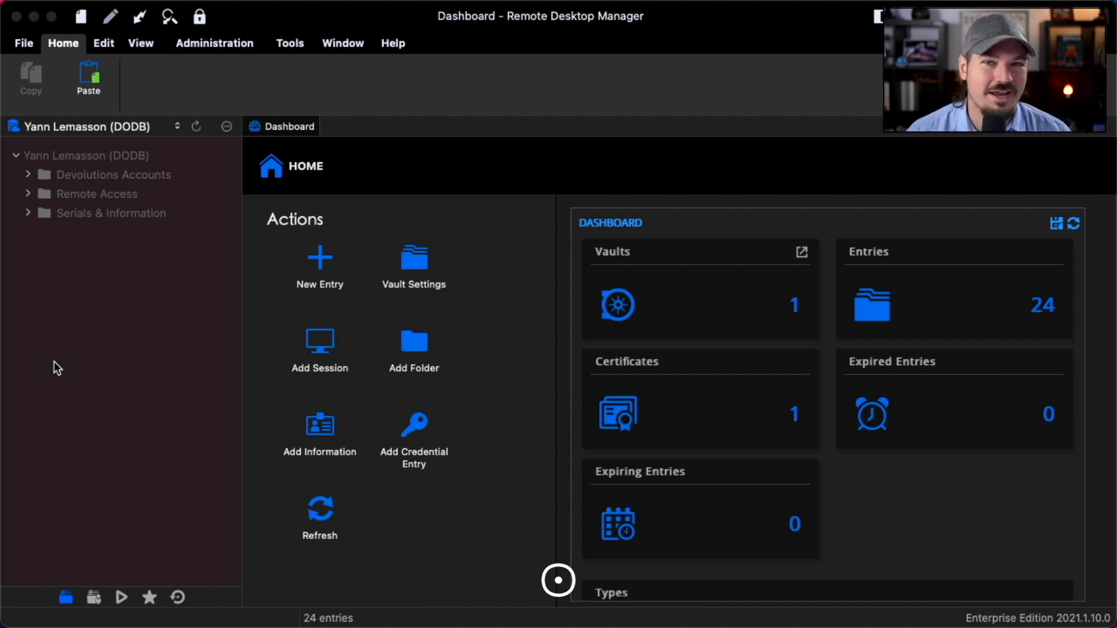
mouse_move(227, 127)
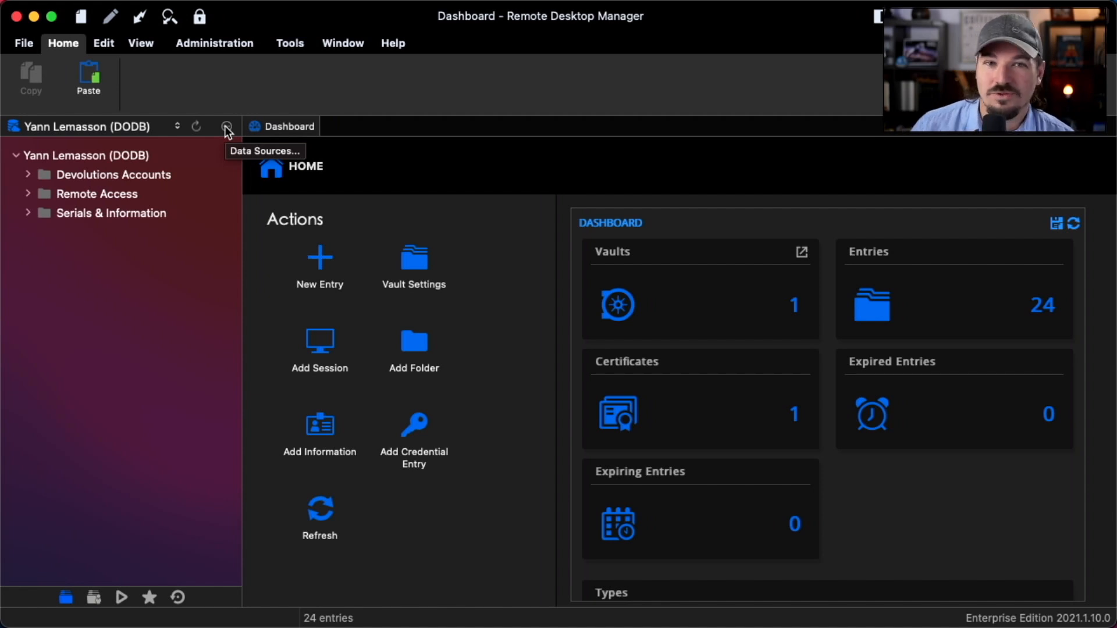
mouse_move(44, 137)
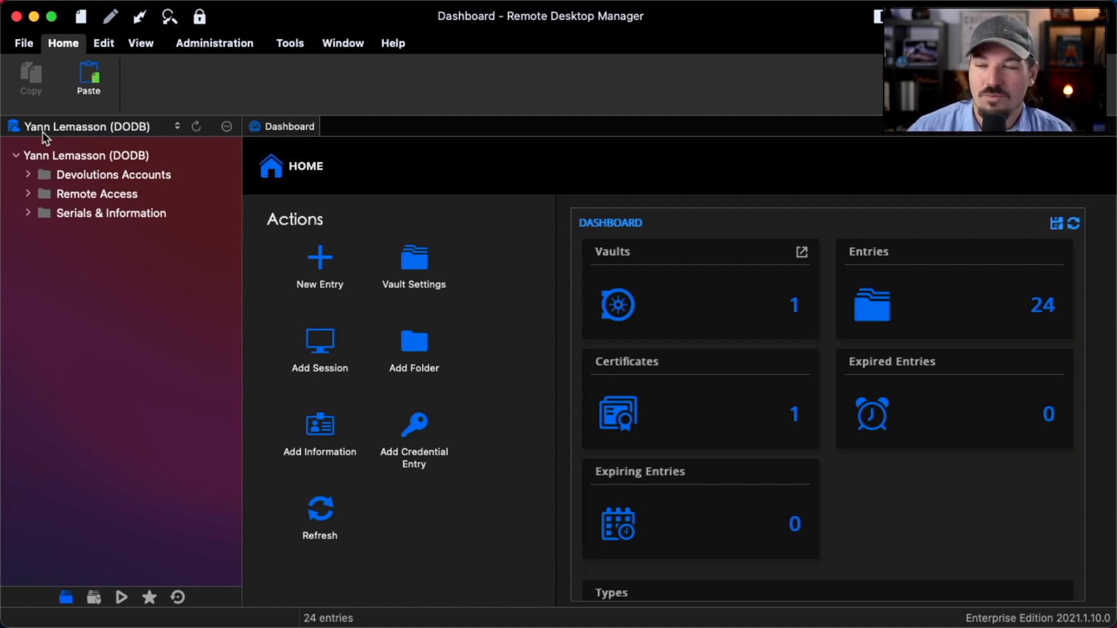
mouse_move(239, 129)
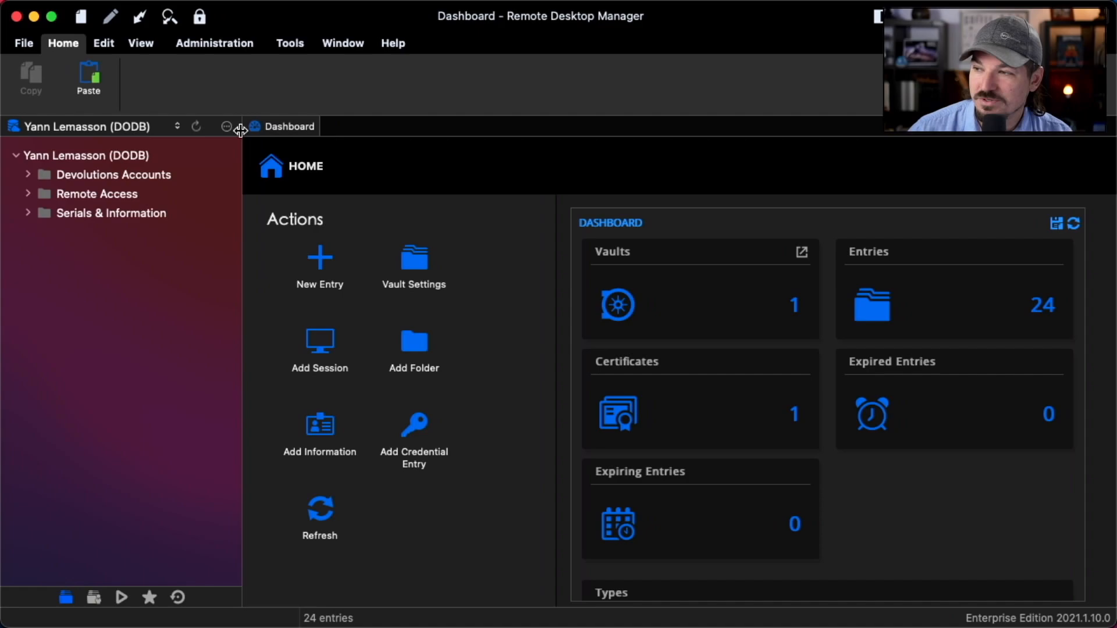
Step: Start exporting the selected DODB data source configuration from the Data Sources list
click(226, 126)
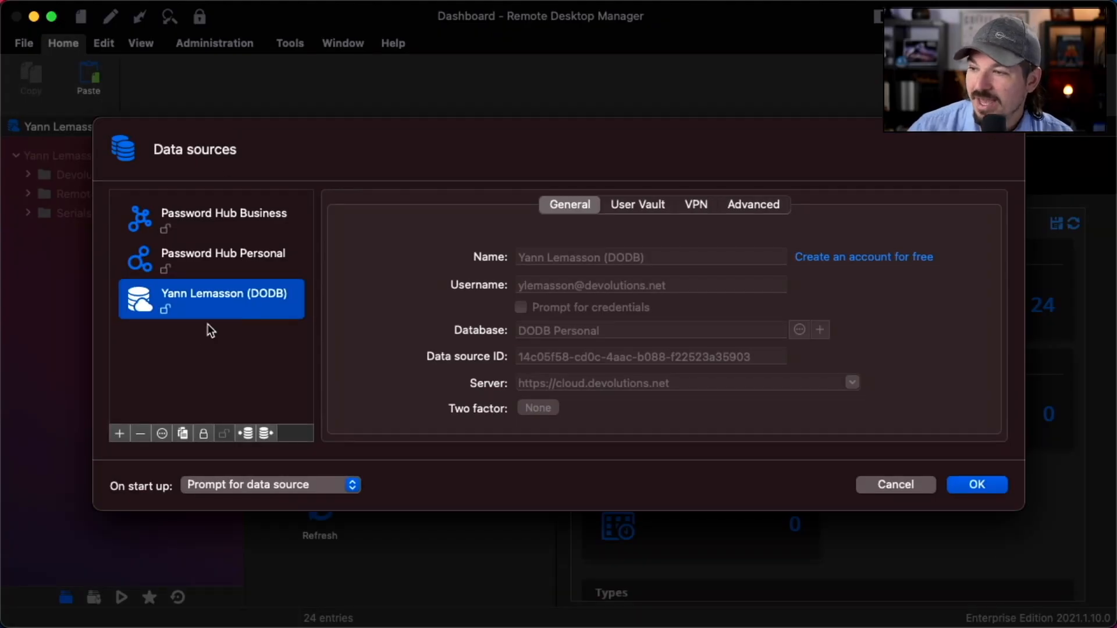
mouse_move(185, 323)
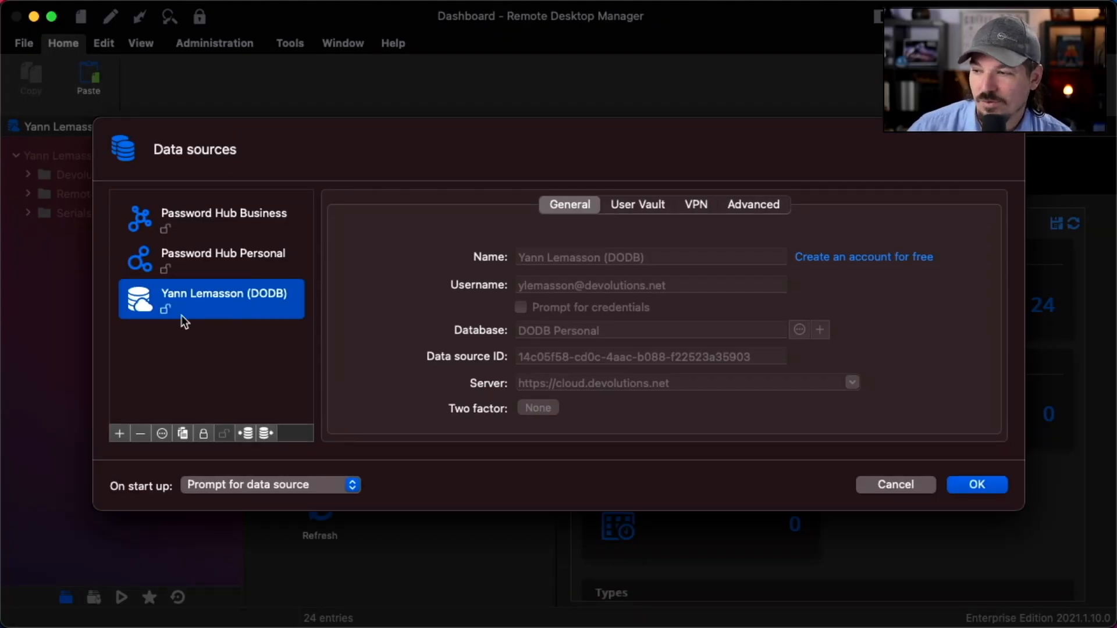
mouse_move(245, 432)
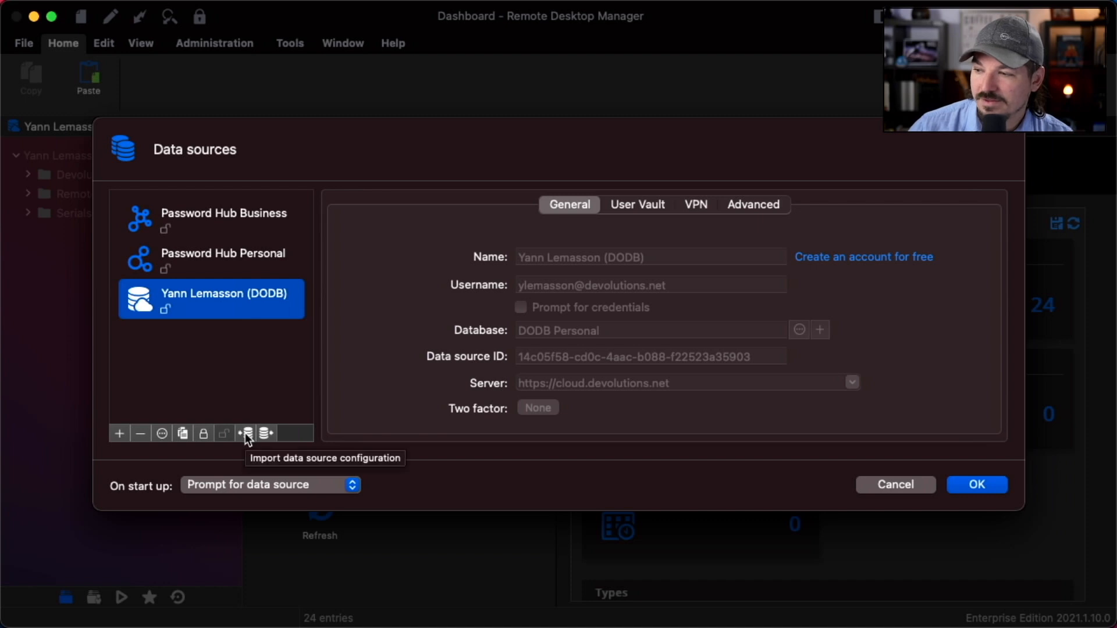
mouse_move(265, 433)
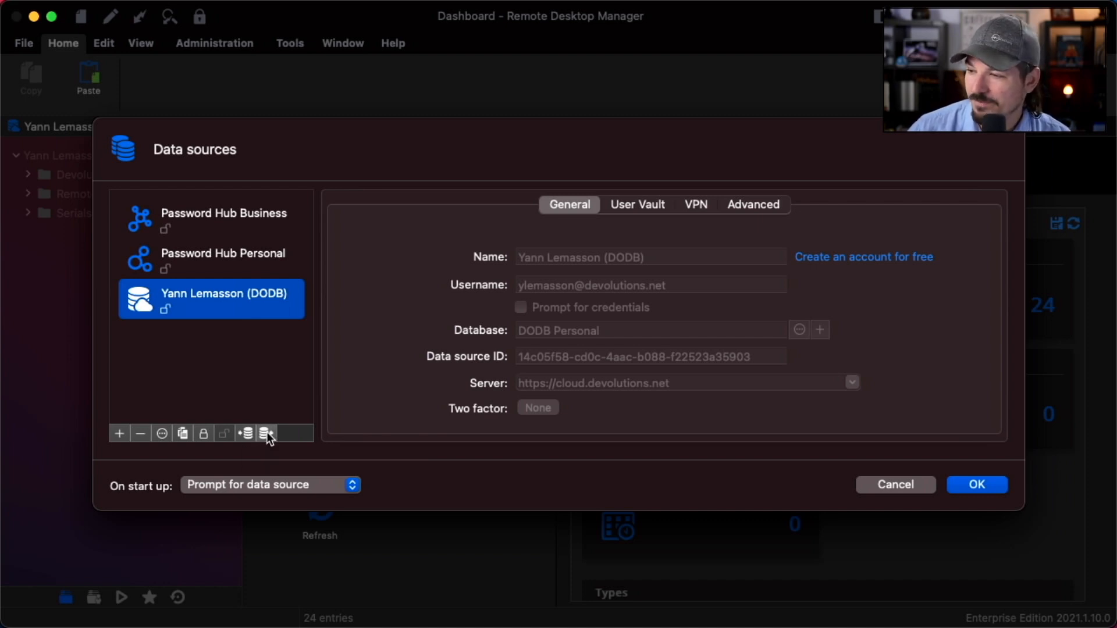
click(266, 433)
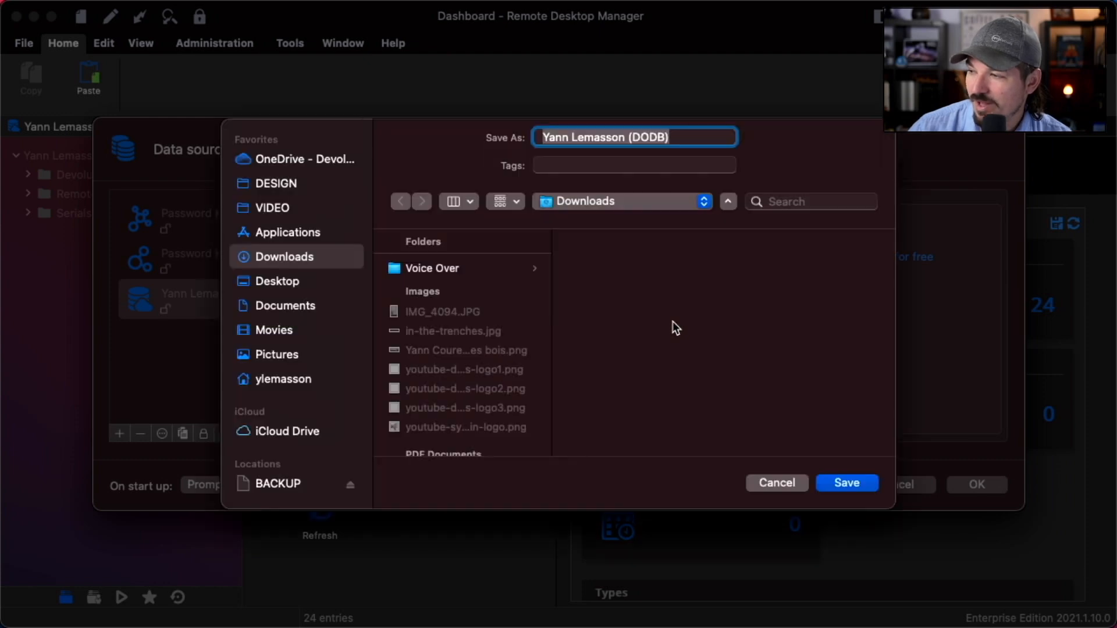
Step: Save the DODB configuration file into OneDrive's Config Files folder and close Data sources
click(303, 160)
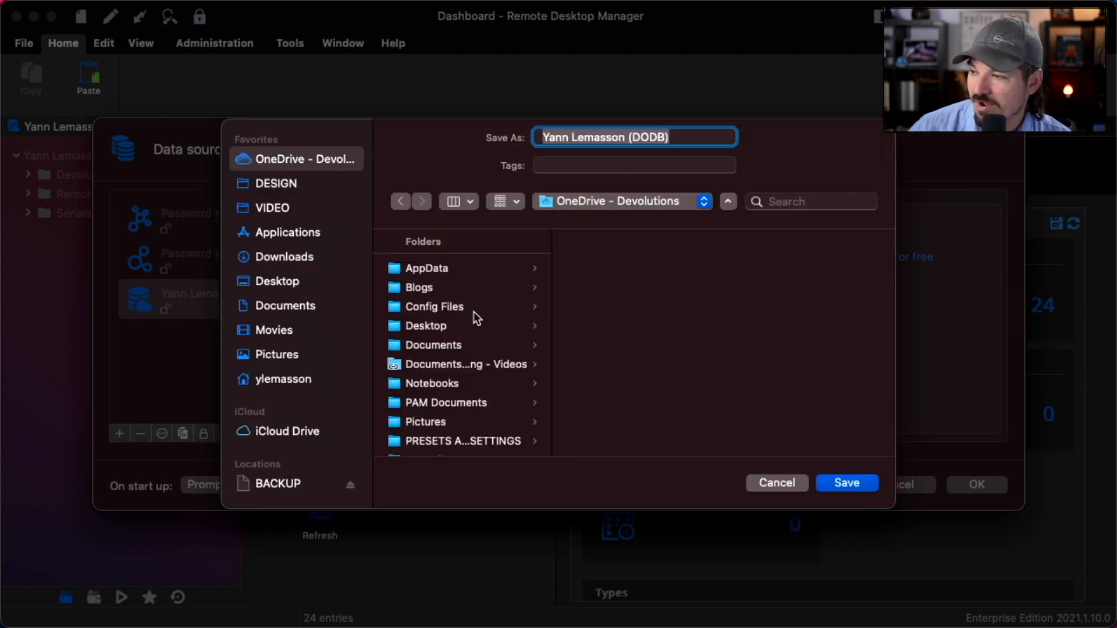
click(433, 306)
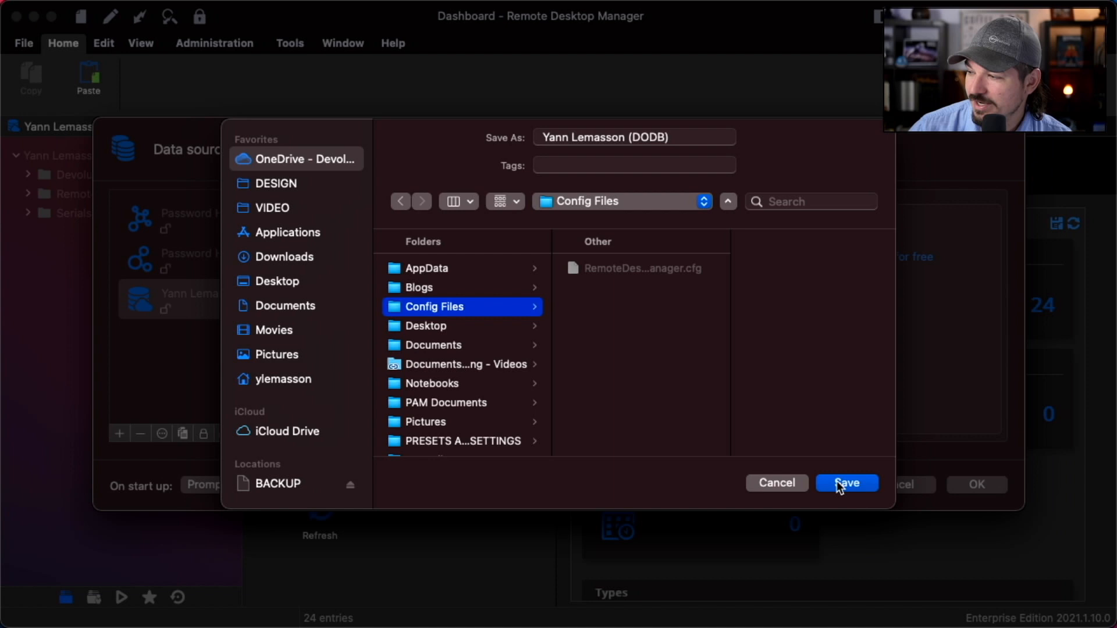
click(846, 483)
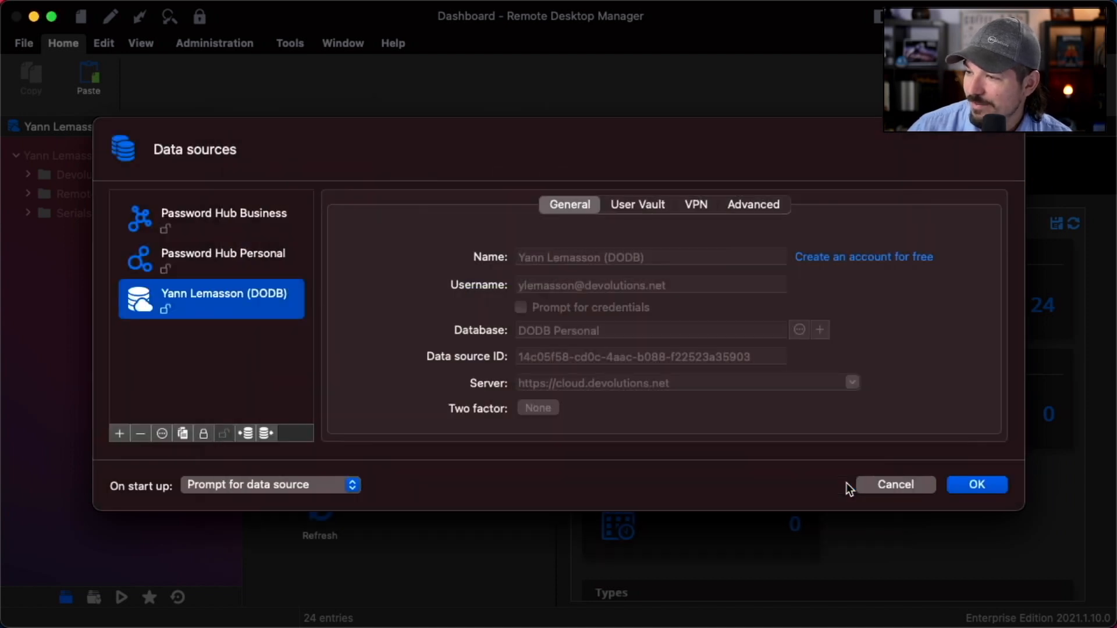
click(976, 484)
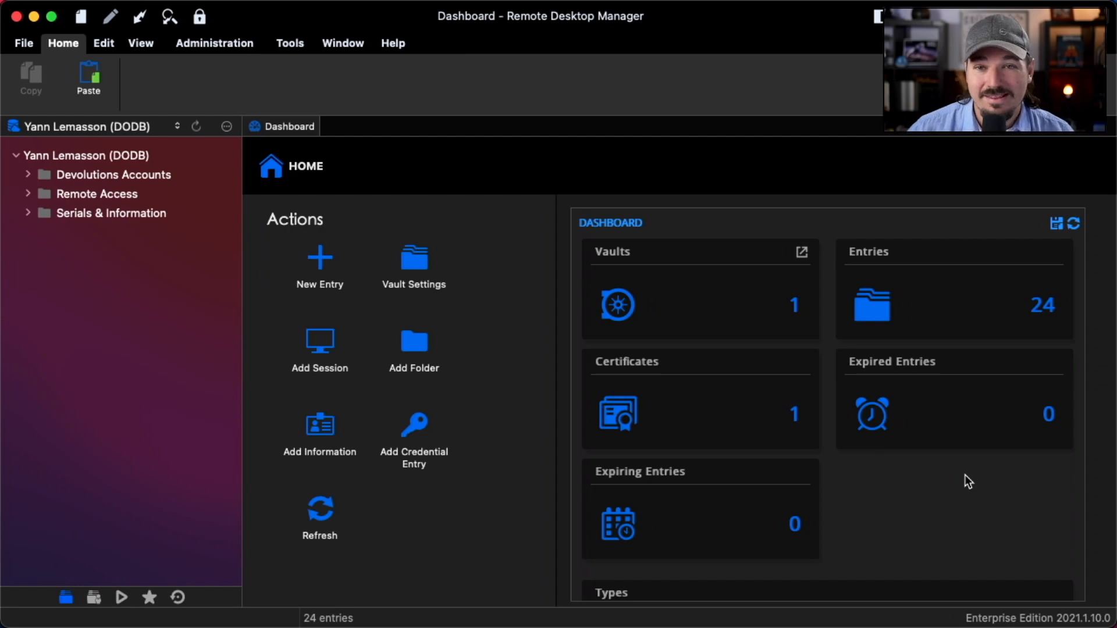
Step: Switch to Windows RDM and bring up its data source manager from the Navigation pane
click(342, 43)
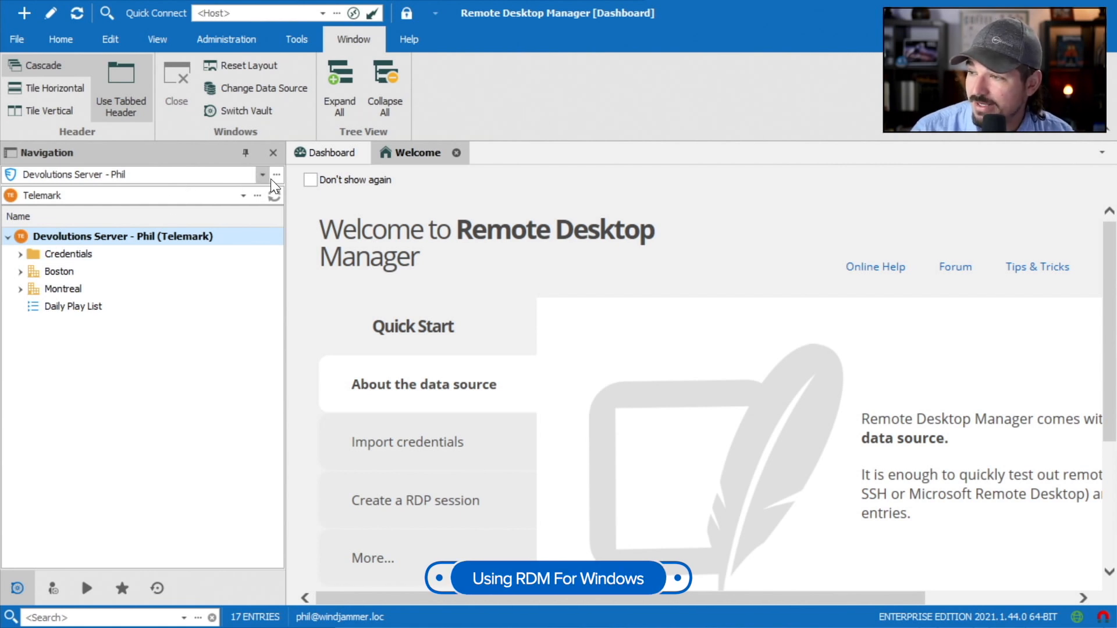
click(277, 174)
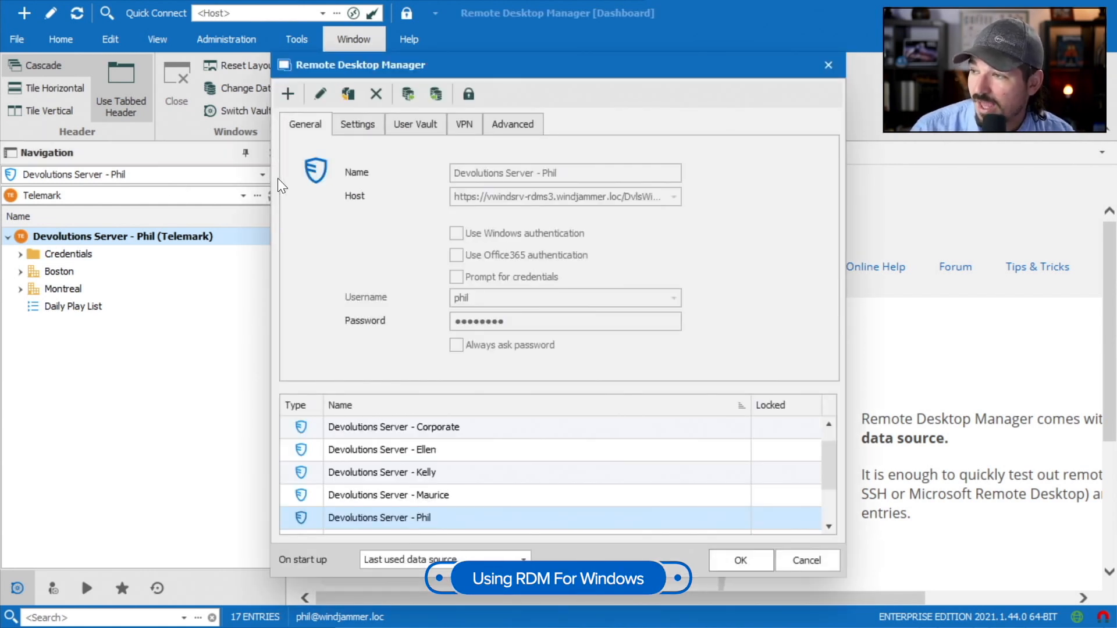
mouse_move(407, 93)
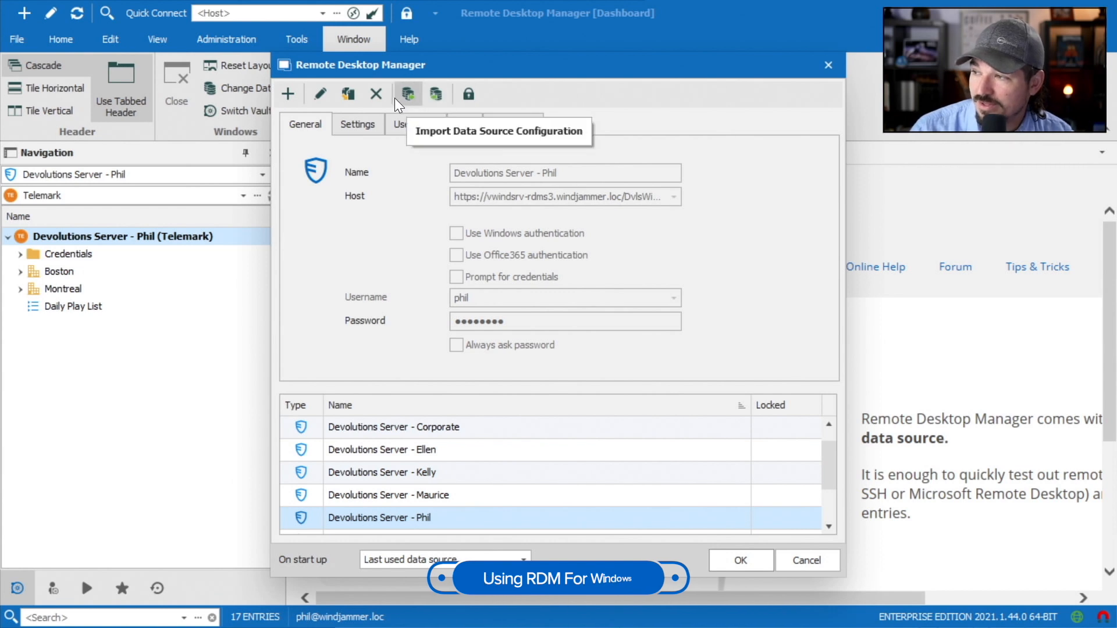
Step: Import the DODB .rdd file from OneDrive - Devolutions > Config Files into the data sources
click(408, 93)
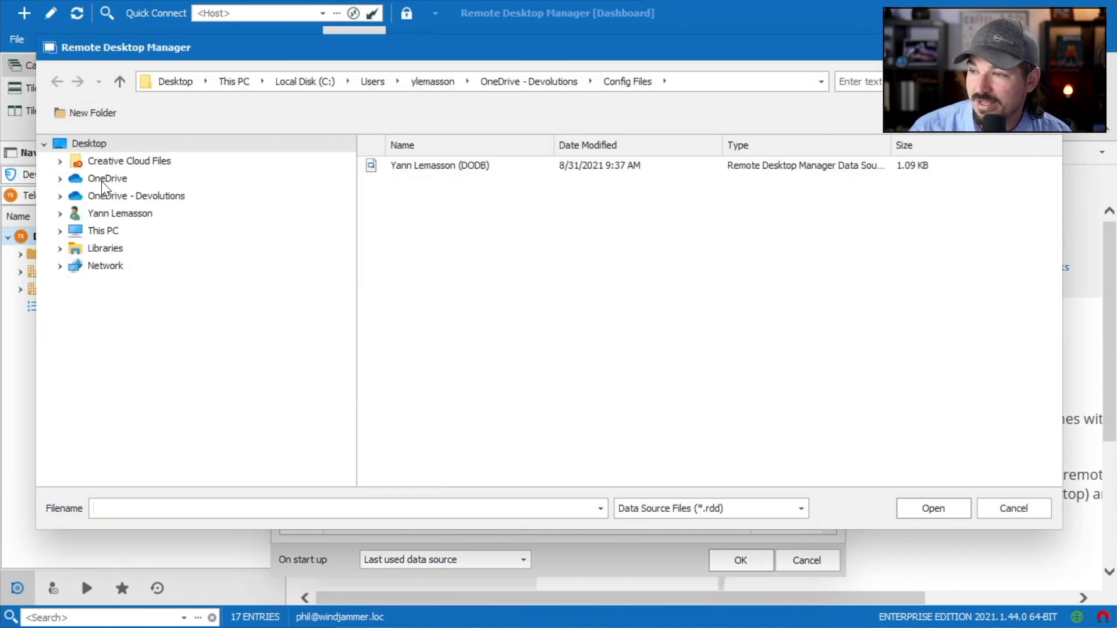
click(136, 195)
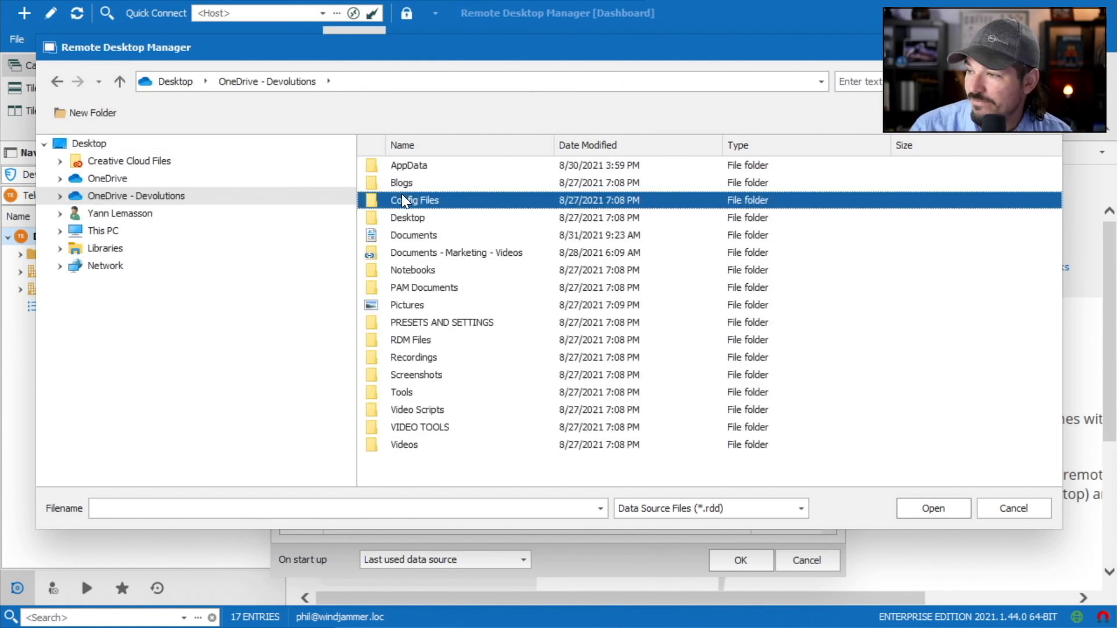
double_click(414, 200)
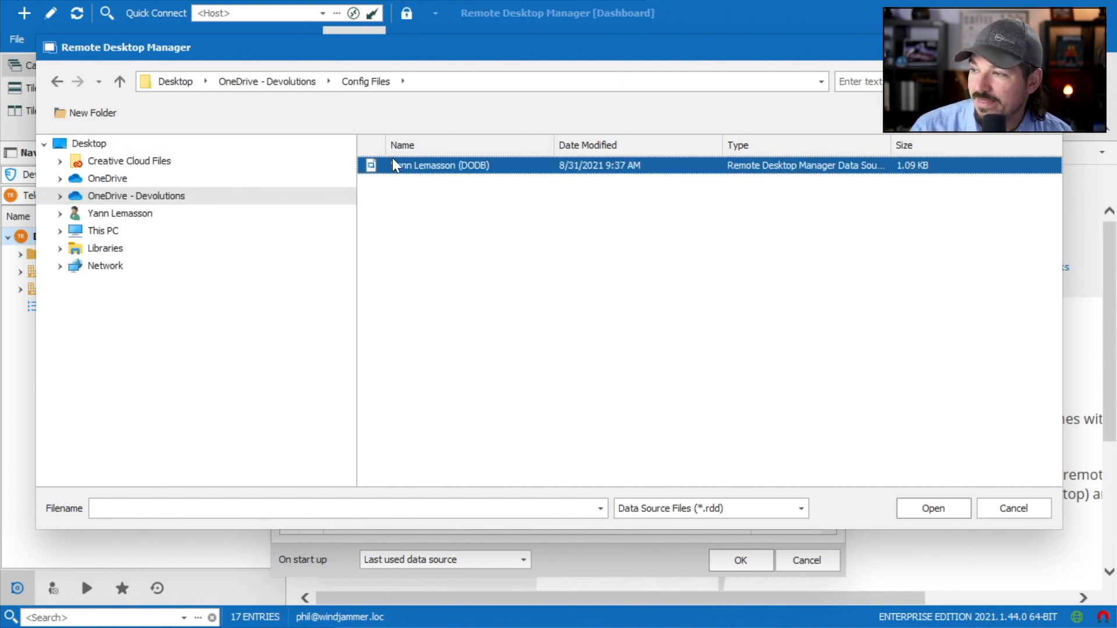
mouse_move(449, 170)
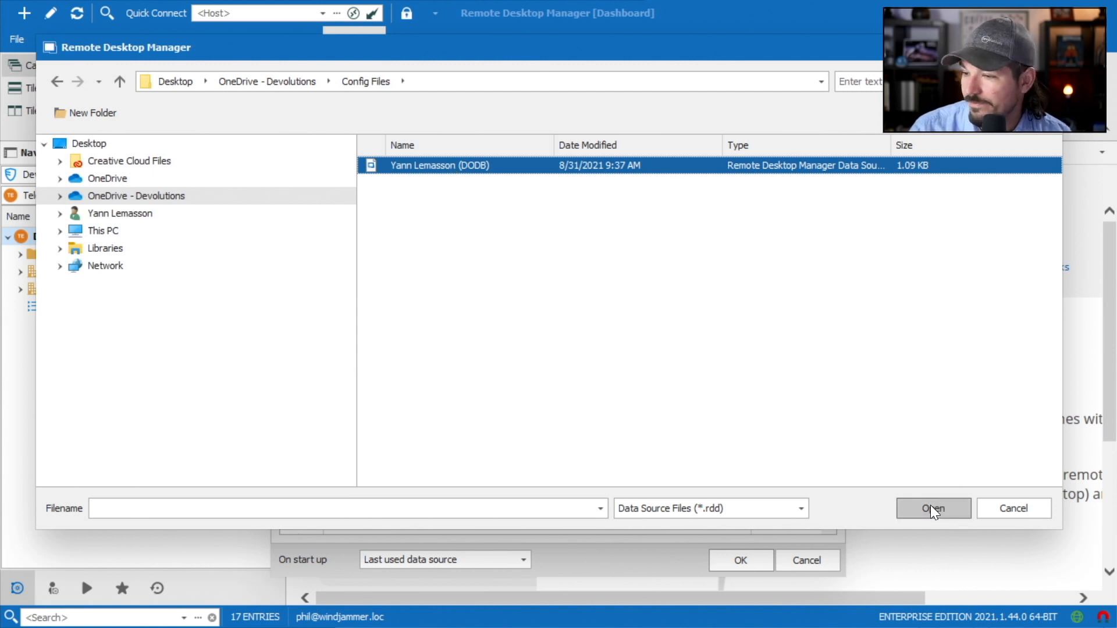
click(932, 508)
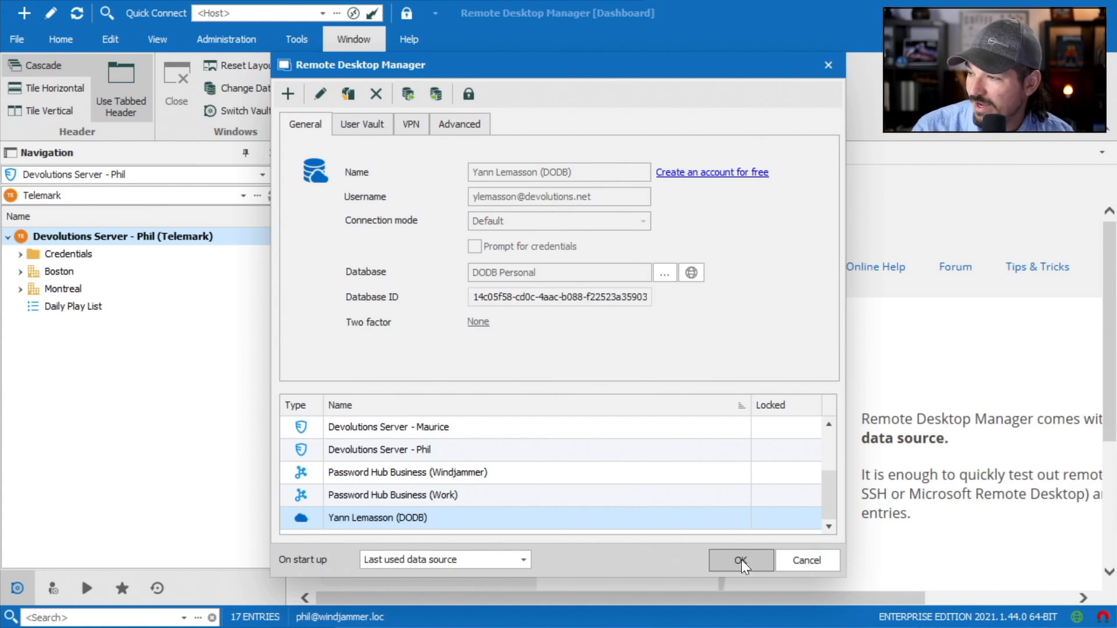
Step: Switch to the Yann Lemasson (DODB) source and submit the Devolutions account password
click(740, 561)
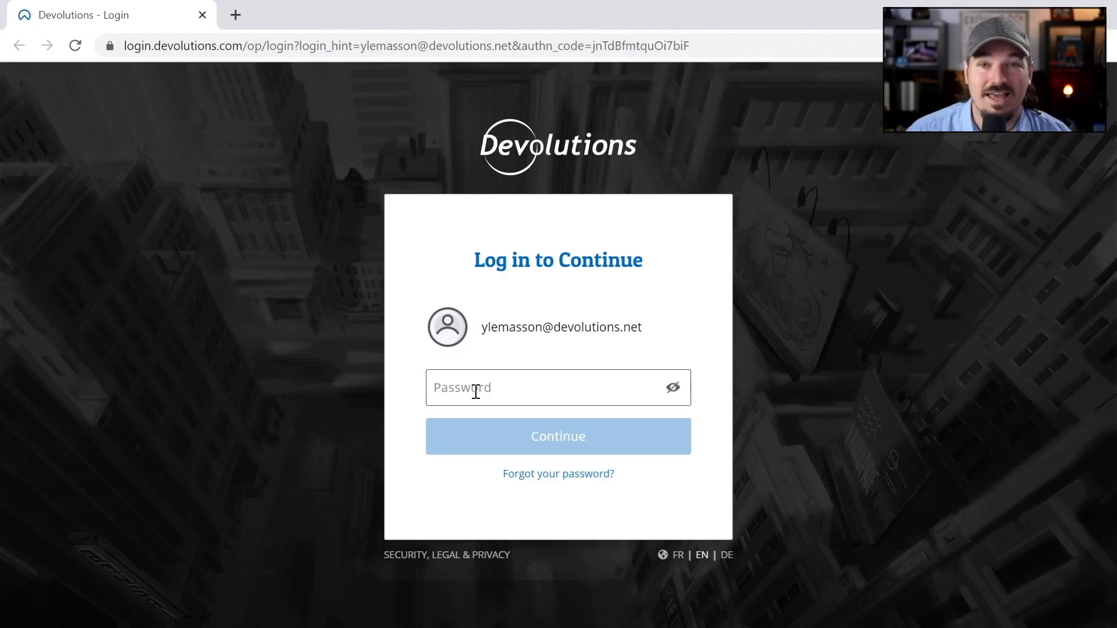
text(password)
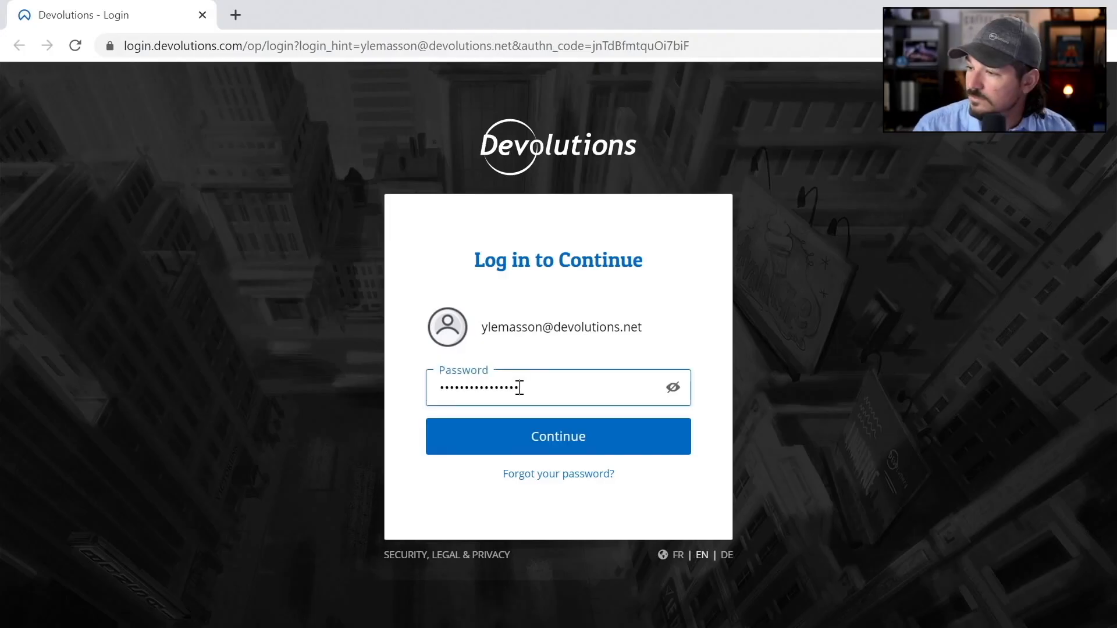
click(557, 436)
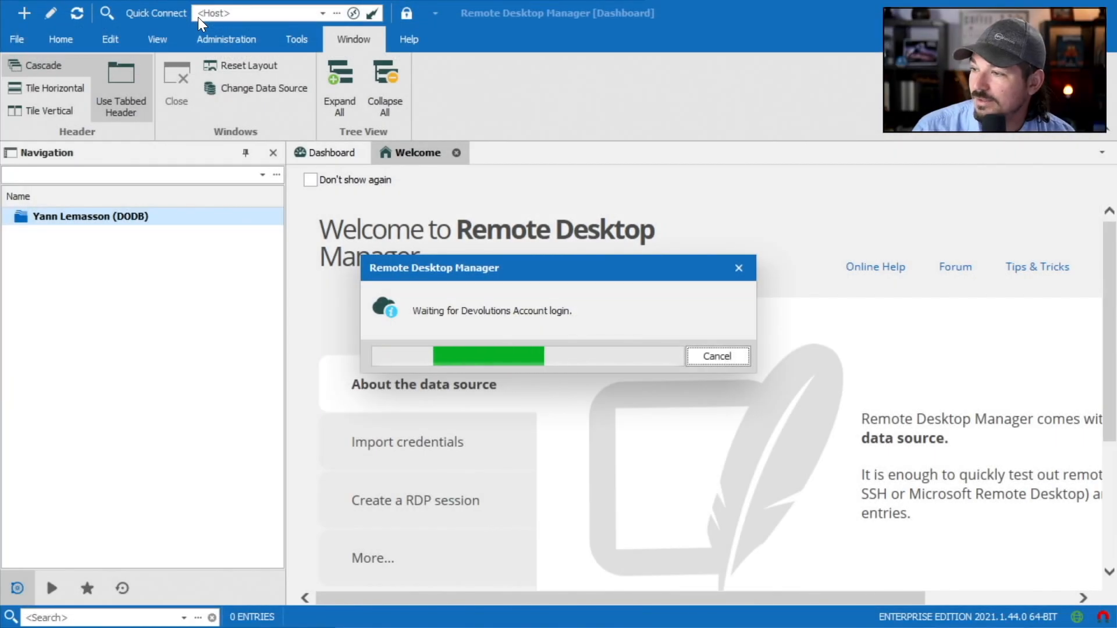